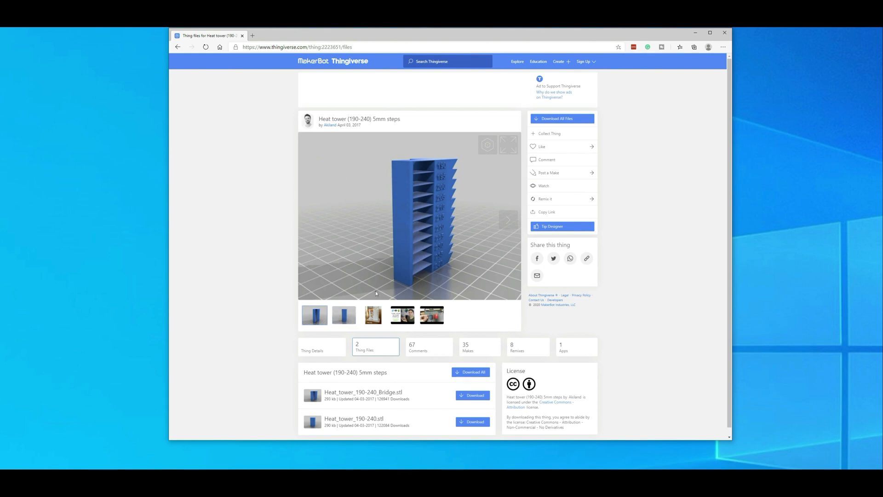
pyautogui.moveTo(448, 274)
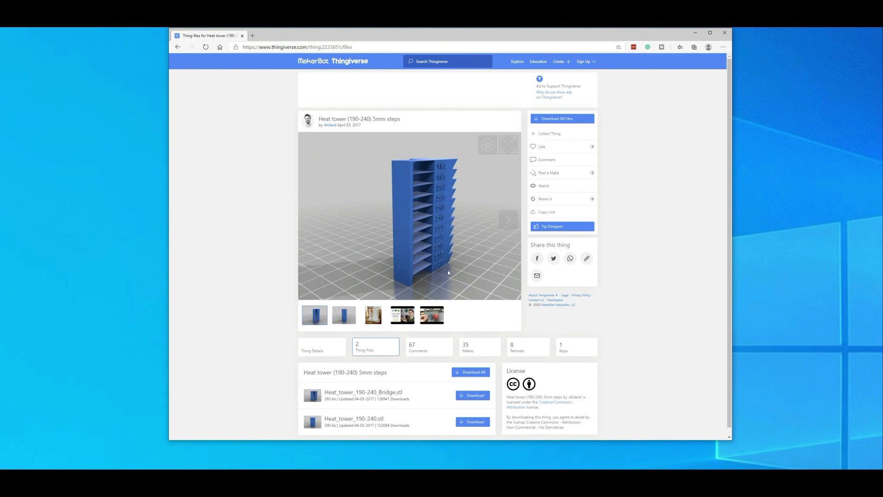
pyautogui.moveTo(475, 260)
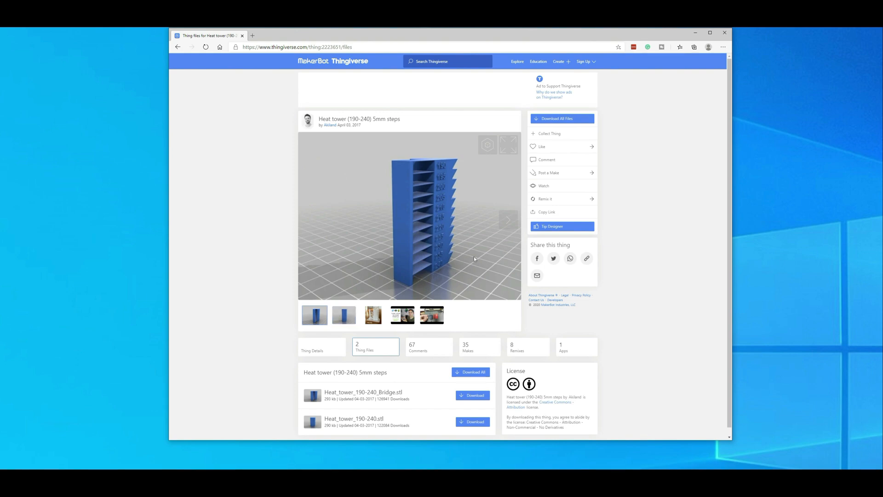
pyautogui.moveTo(481, 256)
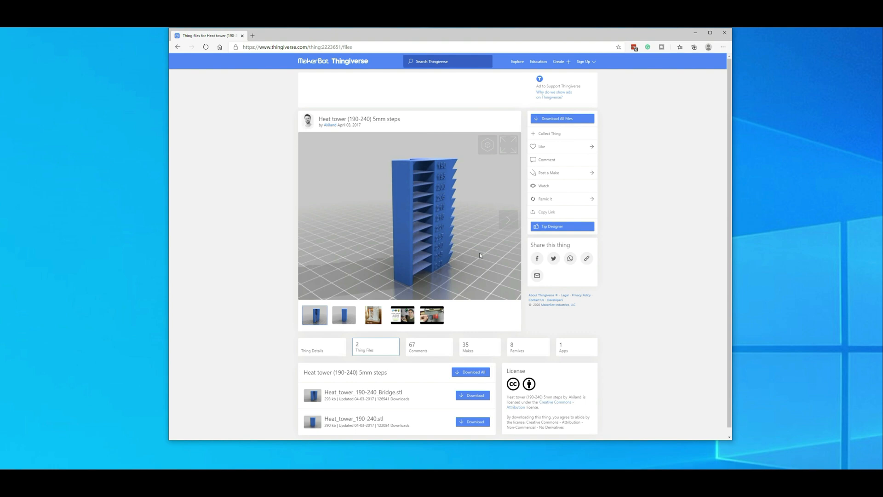
pyautogui.moveTo(320, 359)
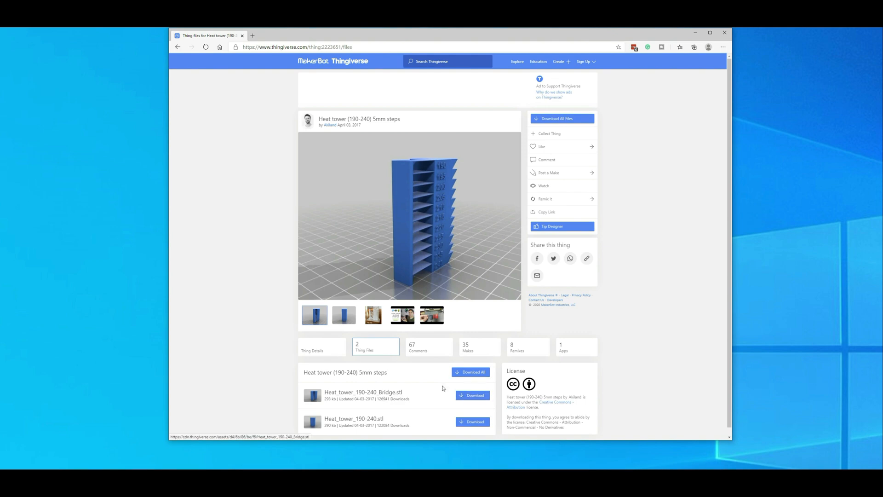
pyautogui.moveTo(427, 198)
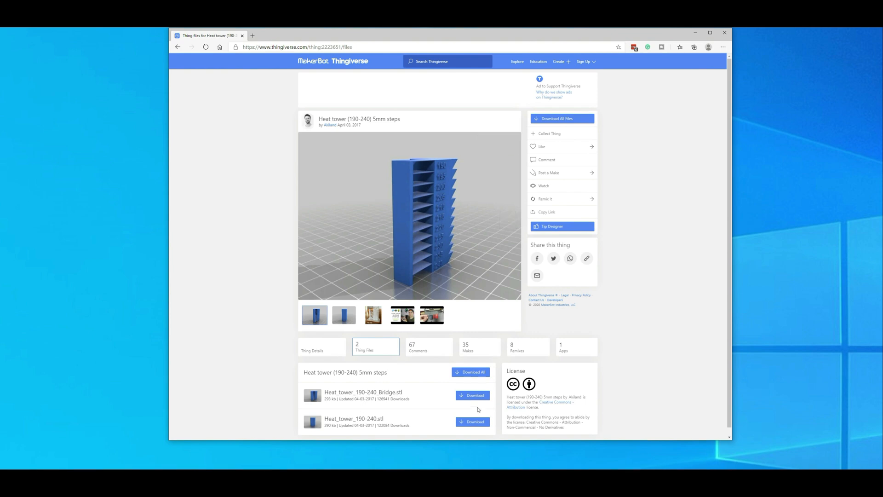
# - Download Heat_tower_190-240_Bridge.stl and load it onto the Cura build plate
pyautogui.click(473, 394)
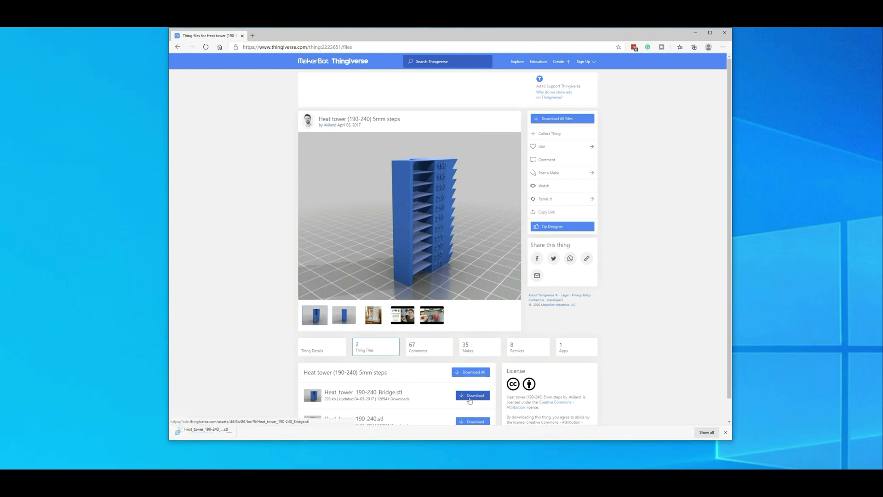
pyautogui.click(472, 394)
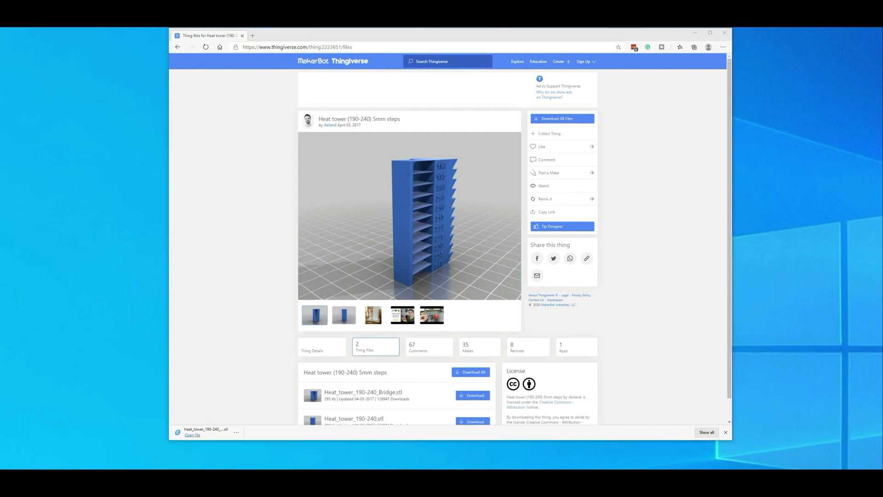
pyautogui.click(193, 435)
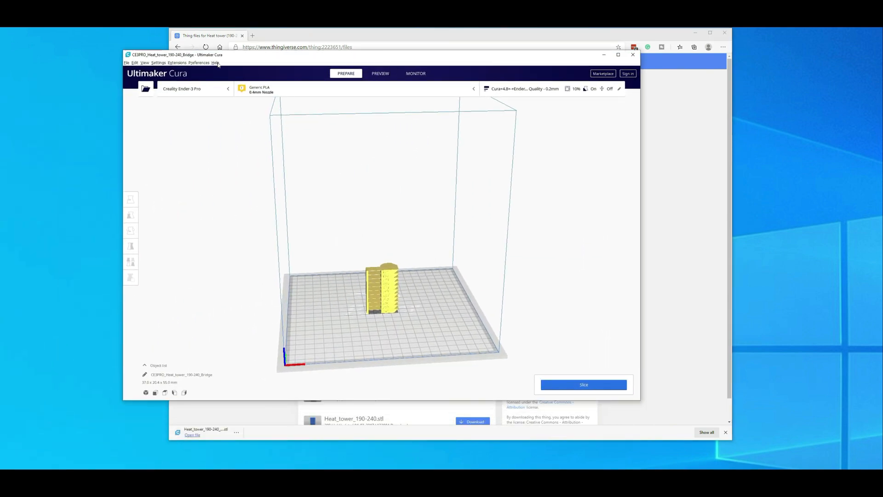
# - Check the installed Cura version in Help > About and dismiss it
pyautogui.click(214, 63)
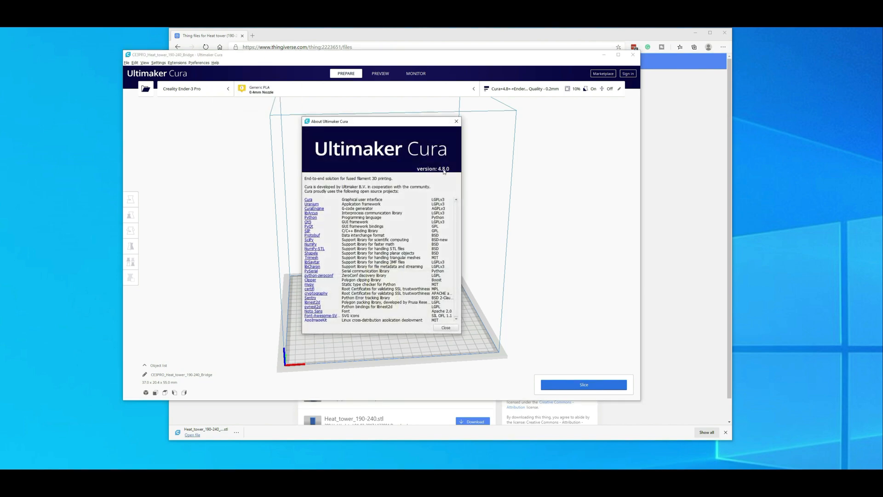
pyautogui.click(445, 328)
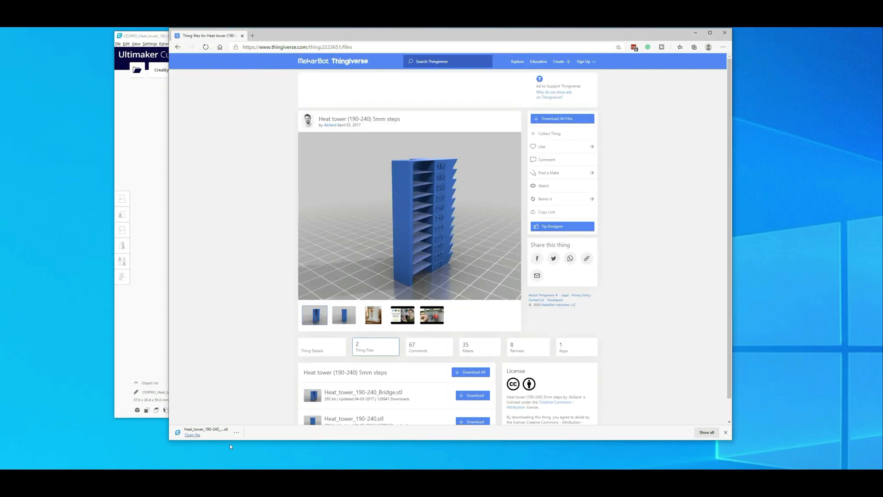
pyautogui.moveTo(423, 364)
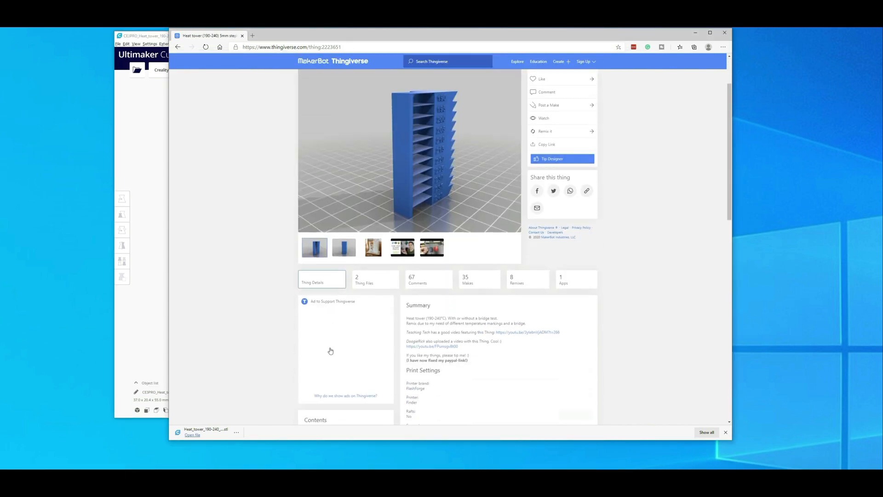
# - Scroll the Thing Details to the print settings note: 240°C base, 5°C steps every 5 mm
pyautogui.scroll(-3)
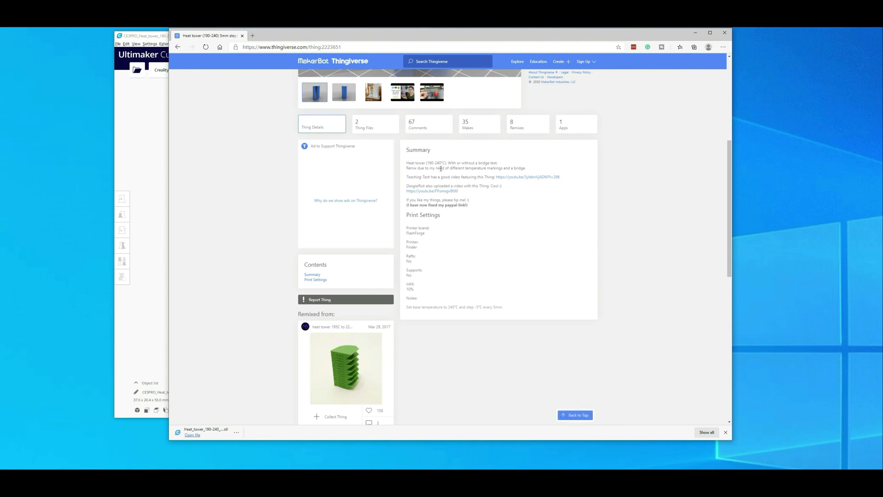
pyautogui.moveTo(459, 213)
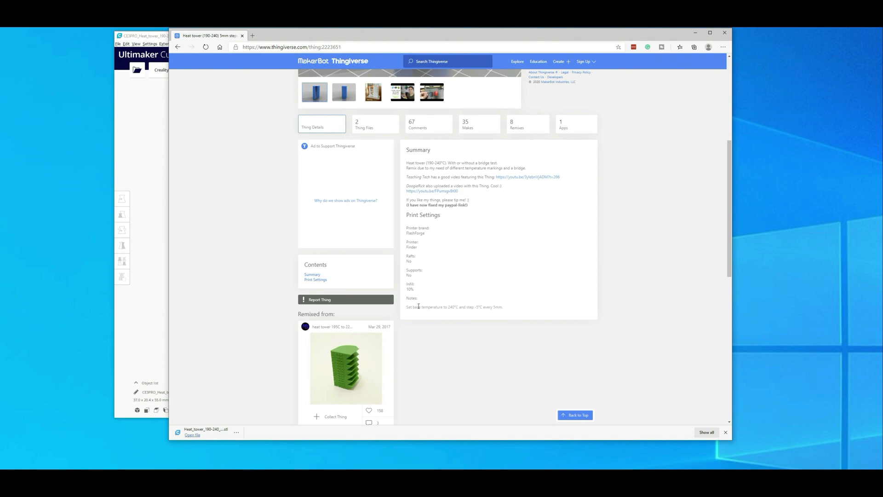
pyautogui.moveTo(432, 293)
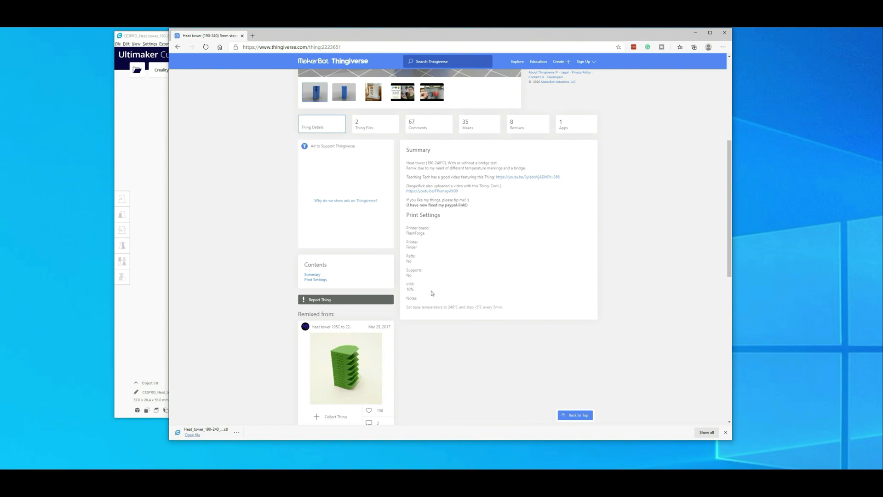
pyautogui.moveTo(495, 307)
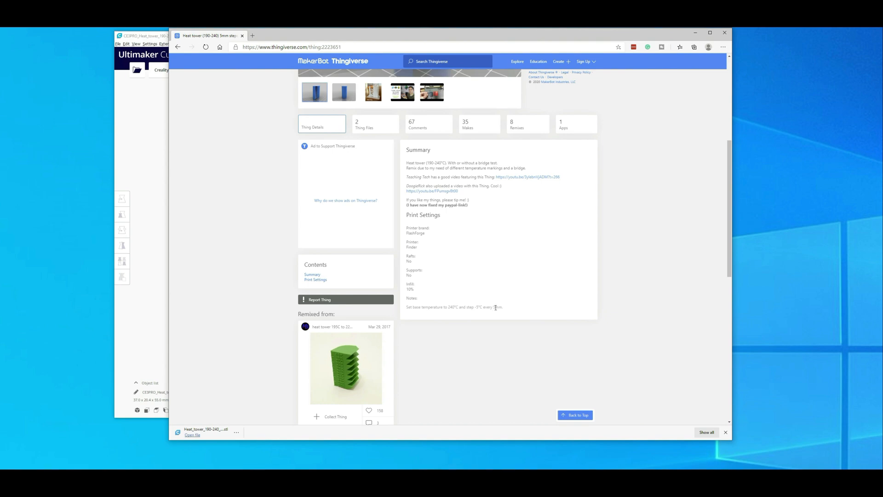
pyautogui.moveTo(503, 310)
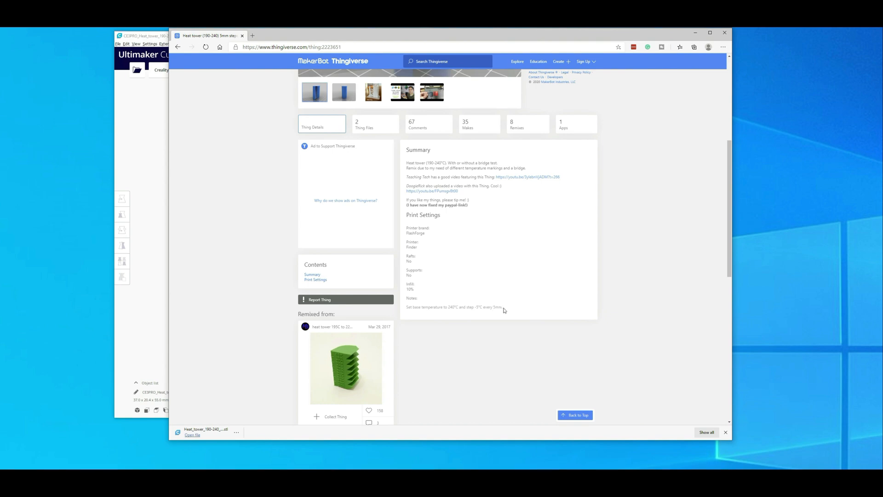
pyautogui.moveTo(499, 303)
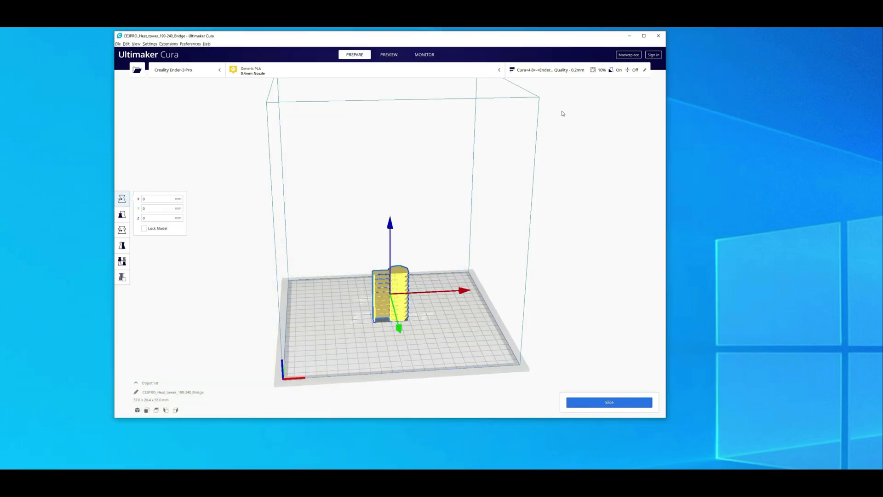
# - Select the heat tower and reveal its custom settings: 240°C printing temperature, 10% cubic infill
pyautogui.click(644, 70)
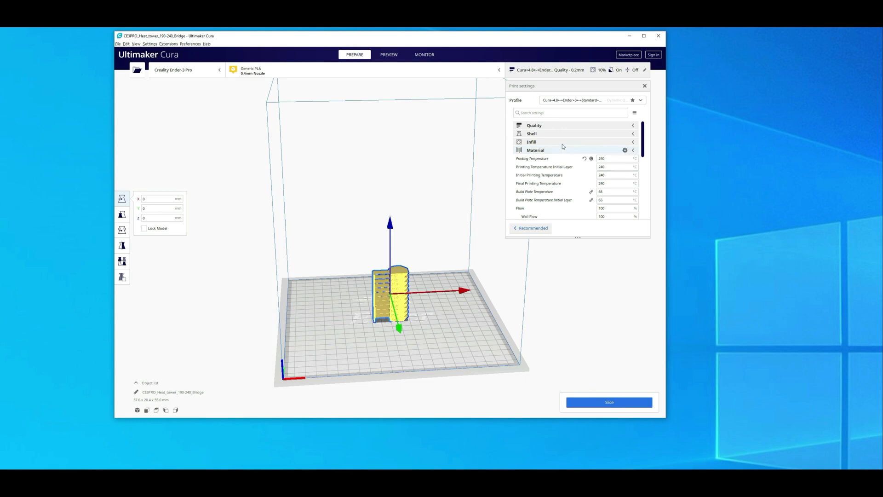
pyautogui.click(532, 142)
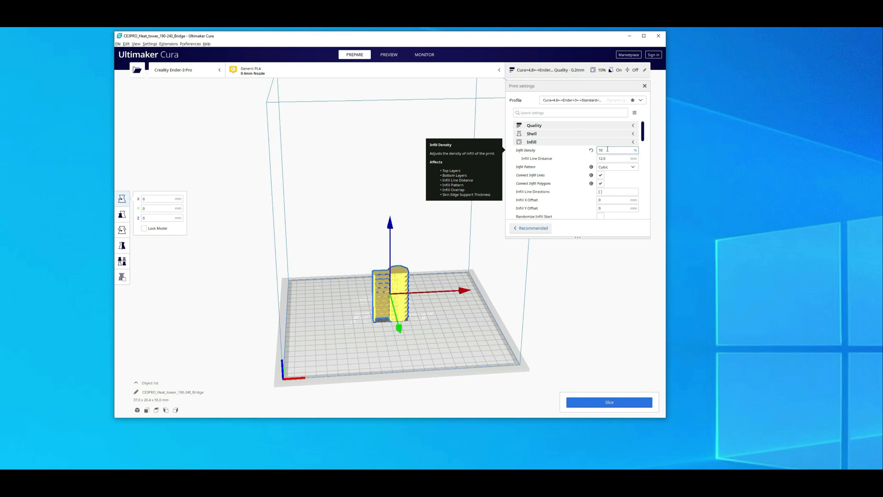
pyautogui.moveTo(616, 167)
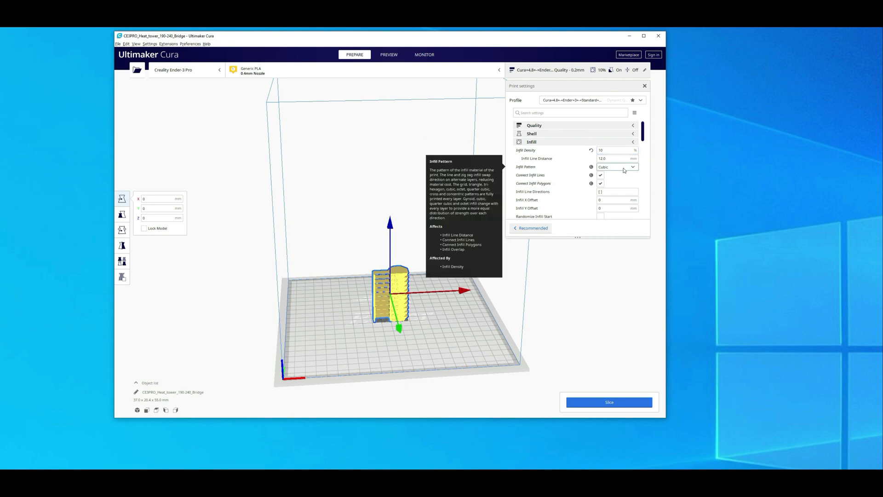
pyautogui.moveTo(636, 170)
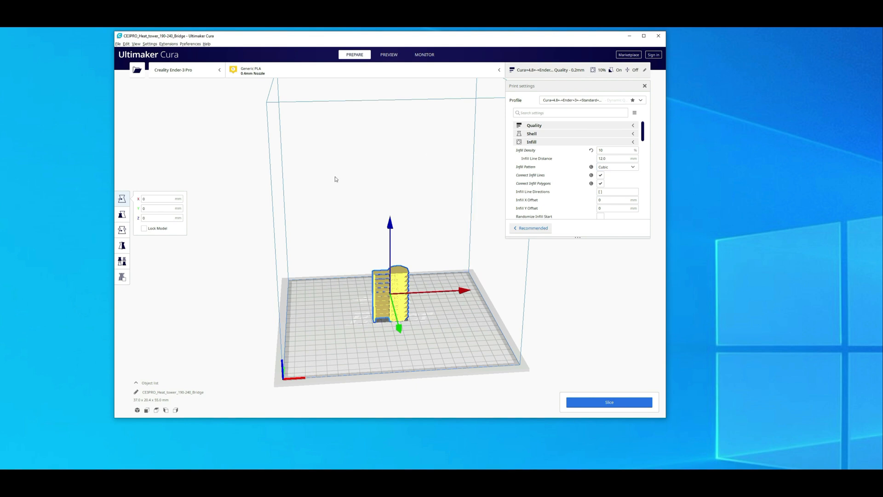
pyautogui.click(168, 44)
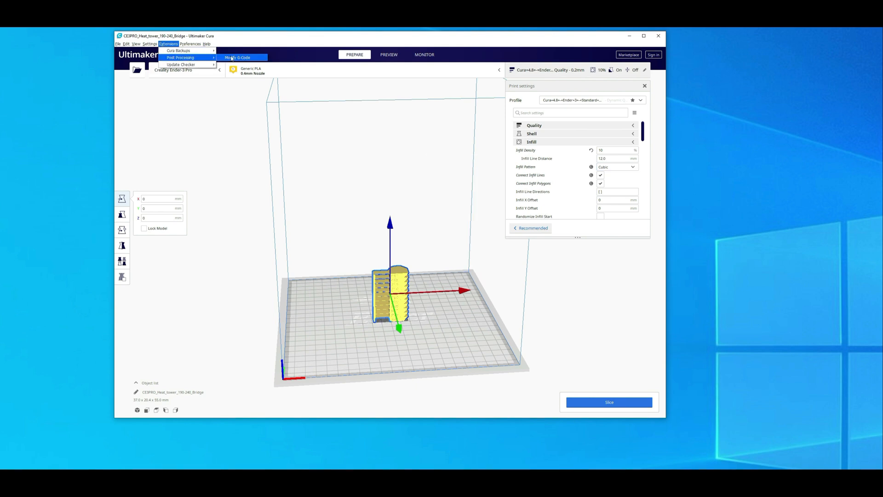
# - Add a ChangeAtZ 5.2.1 post-processing script, triggered by height at 5.0 mm
pyautogui.click(238, 57)
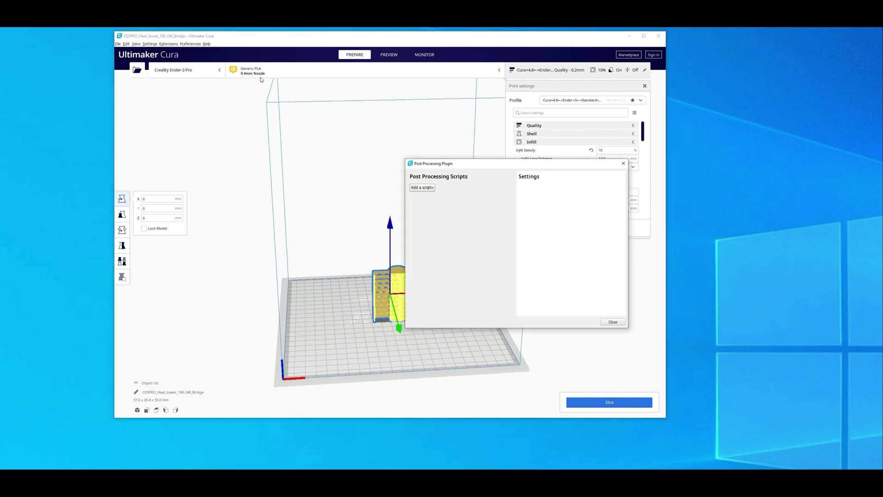
pyautogui.click(280, 168)
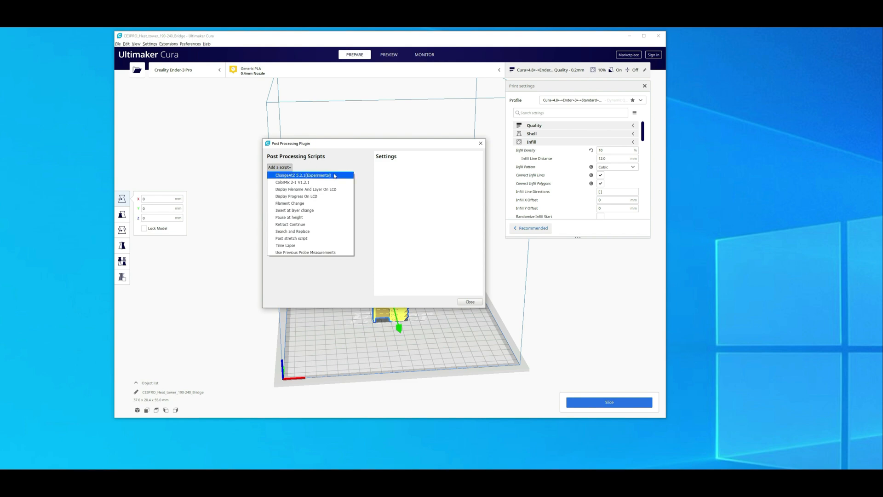
pyautogui.moveTo(310, 180)
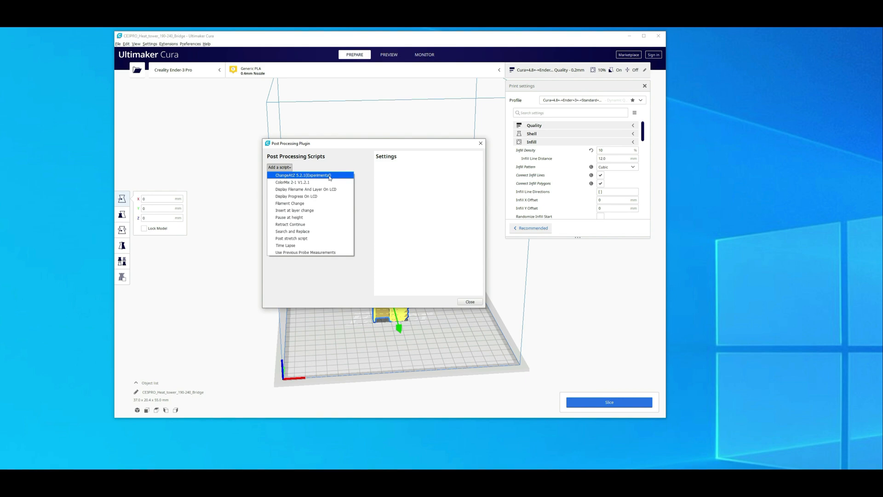
pyautogui.click(302, 175)
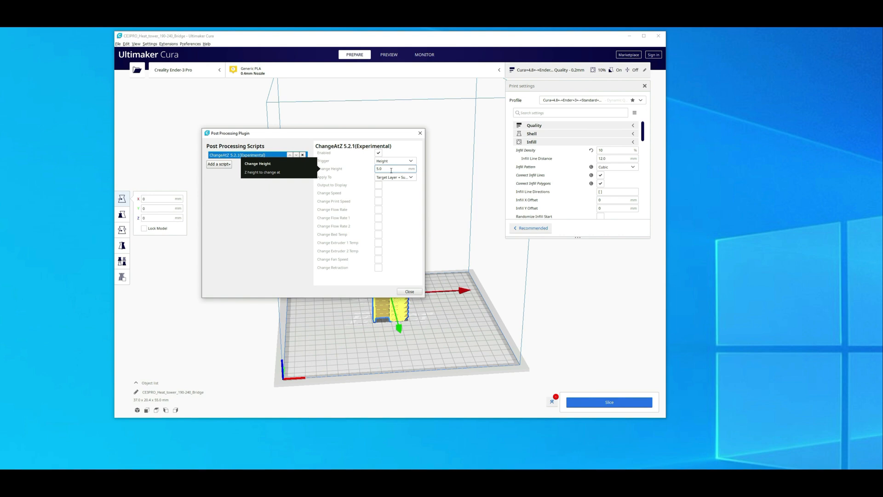
# - Set the first script to 235°C at 5 mm and add a second at 230°C, 10 mm
pyautogui.click(378, 242)
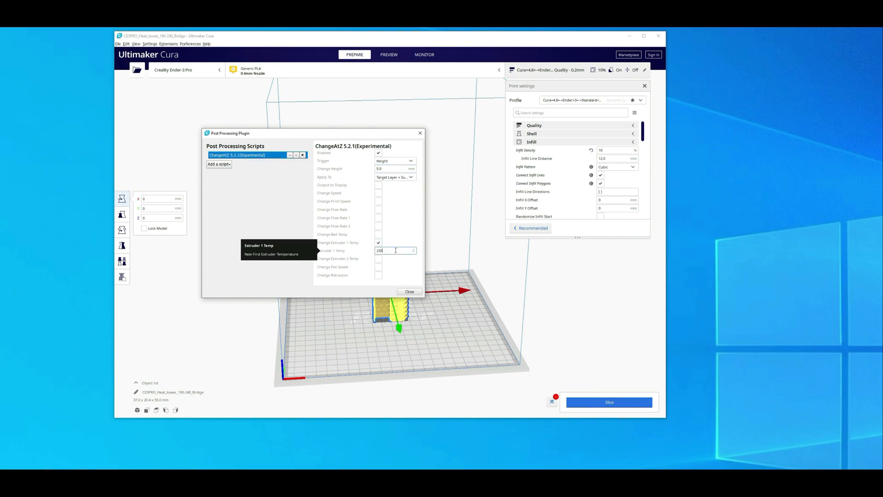
pyautogui.click(219, 164)
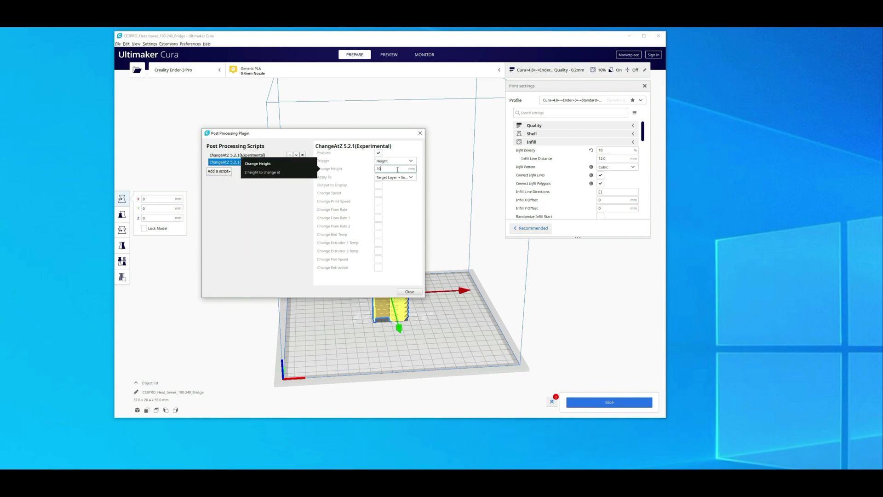
pyautogui.click(379, 242)
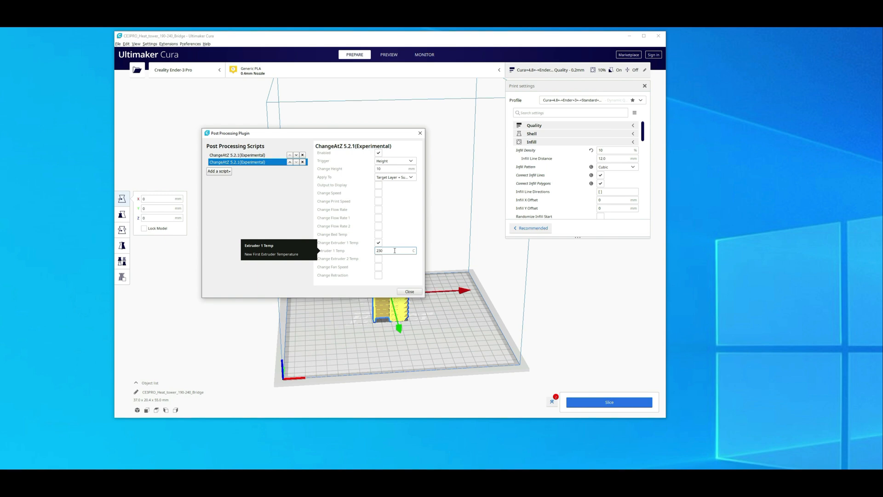
pyautogui.moveTo(286, 189)
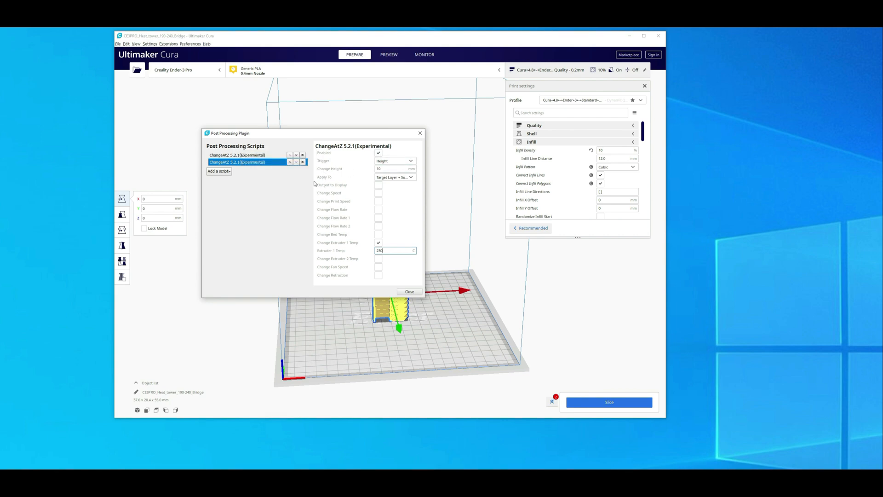
pyautogui.moveTo(307, 183)
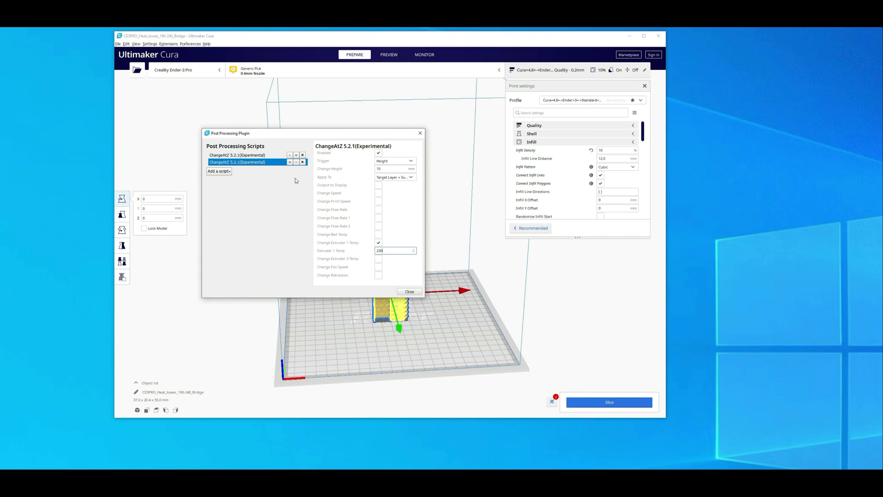
# - Switch the second ChangeAtZ script to trigger by layer number
pyautogui.click(395, 160)
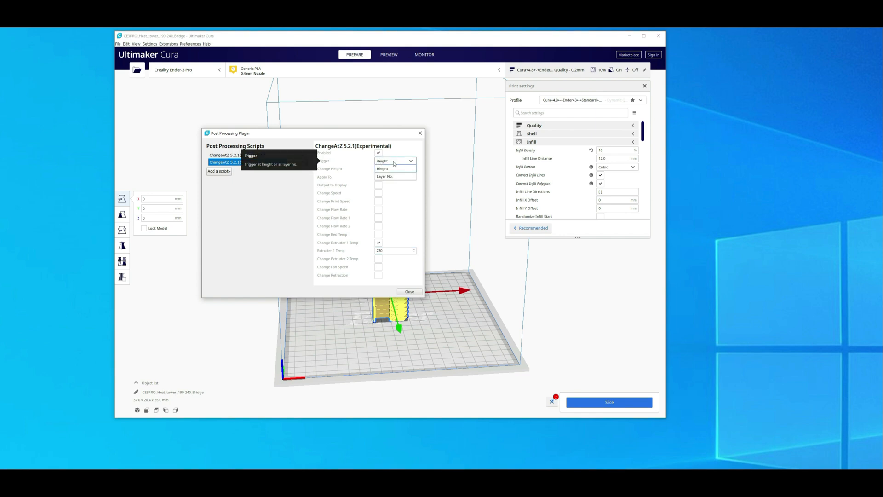
pyautogui.click(386, 177)
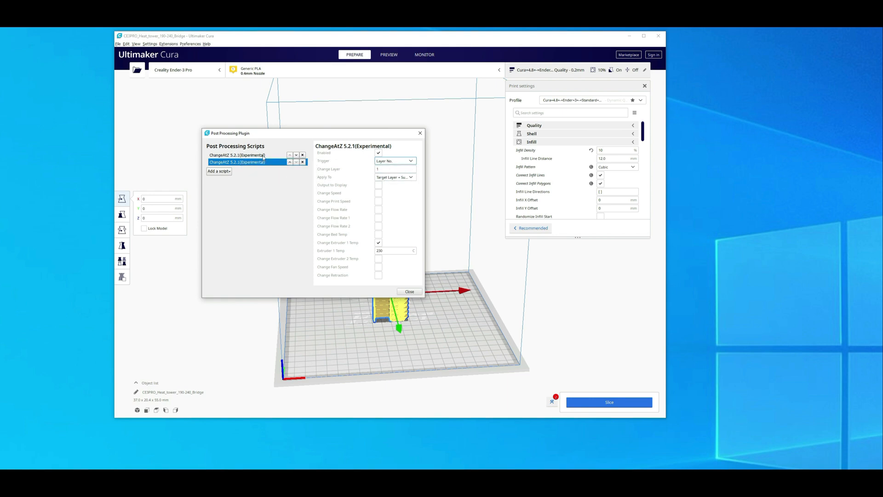
# - Delete the second ChangeAtZ script, keeping only the 235°C one
pyautogui.click(303, 162)
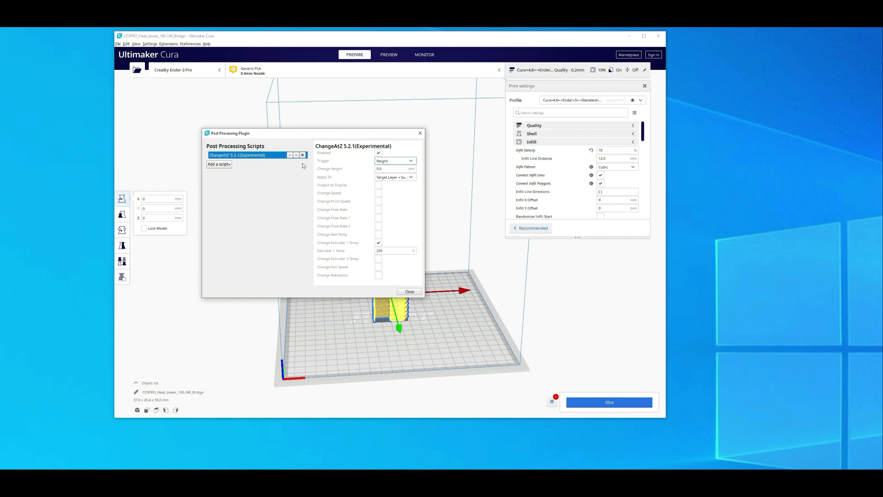
pyautogui.moveTo(278, 186)
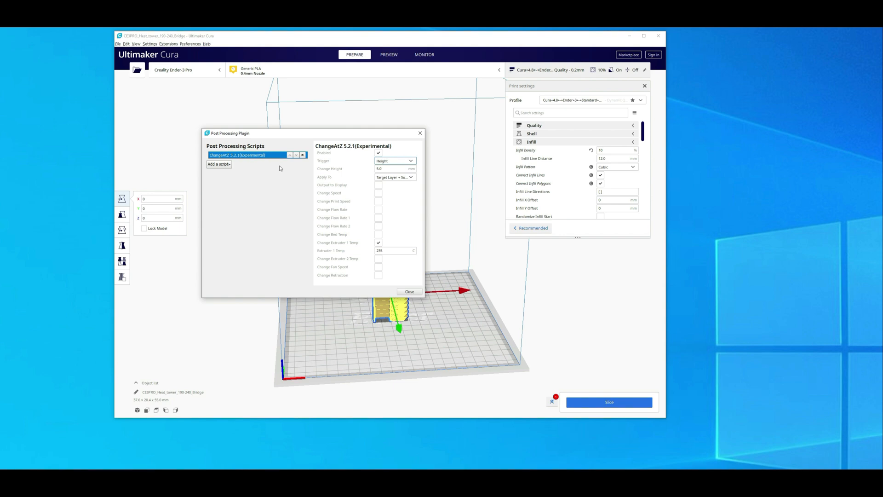
pyautogui.moveTo(309, 171)
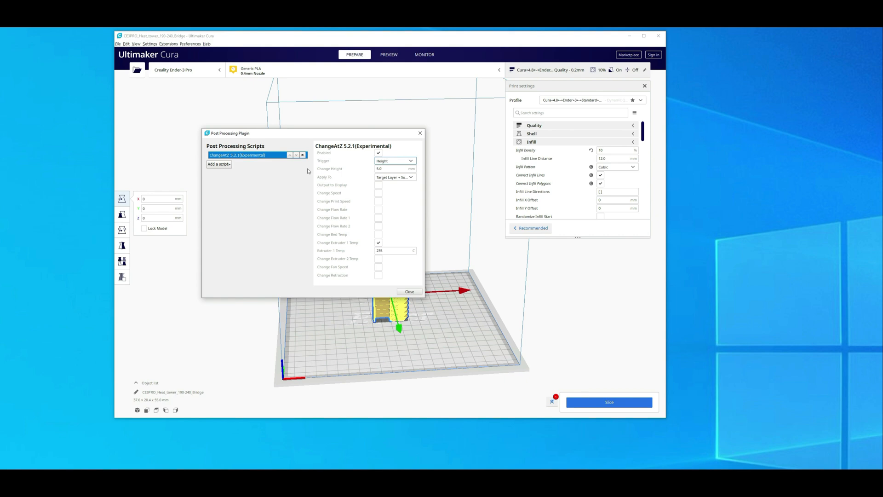
# - Trigger the remaining script by layer number, close the window, and confirm 0.2 mm layer height
pyautogui.click(394, 160)
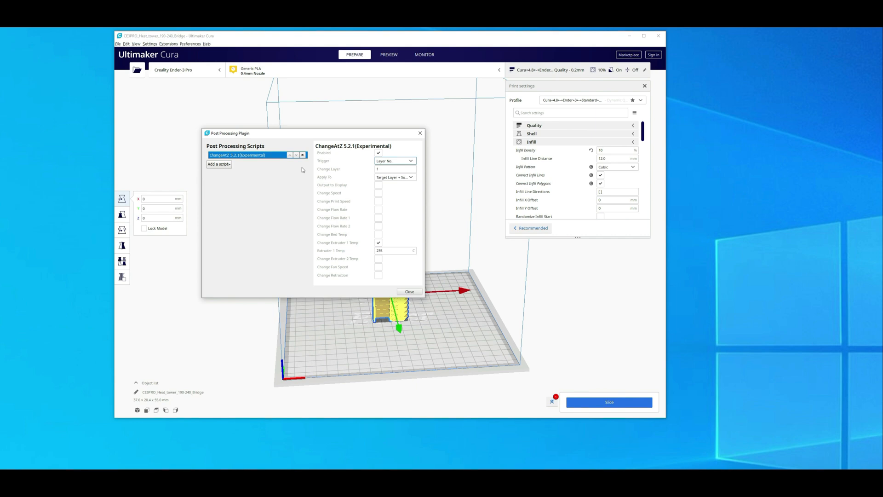
pyautogui.click(410, 292)
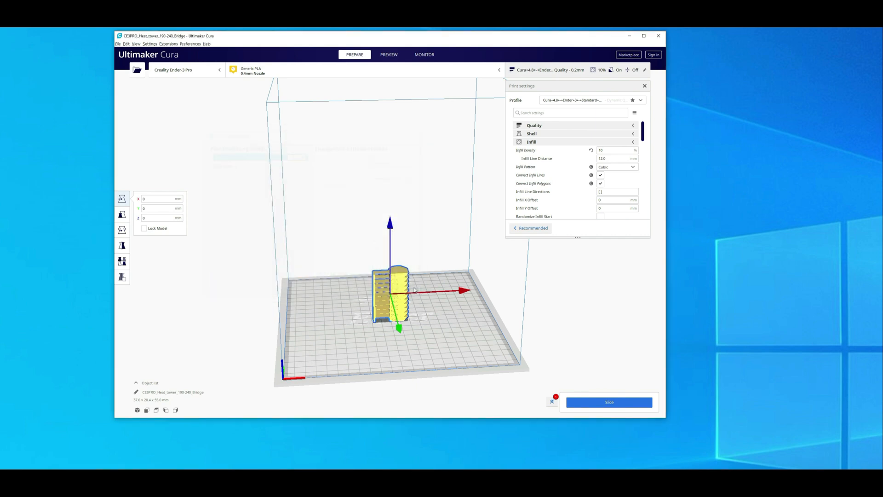
pyautogui.click(534, 125)
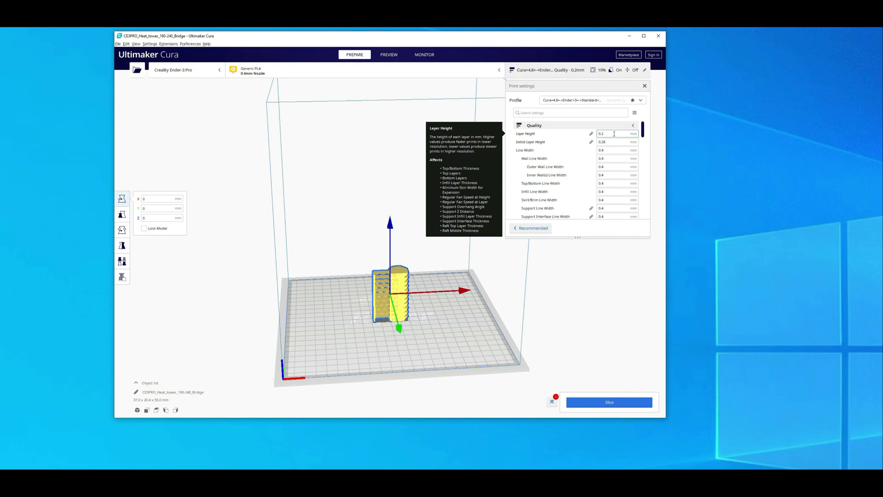
pyautogui.click(169, 44)
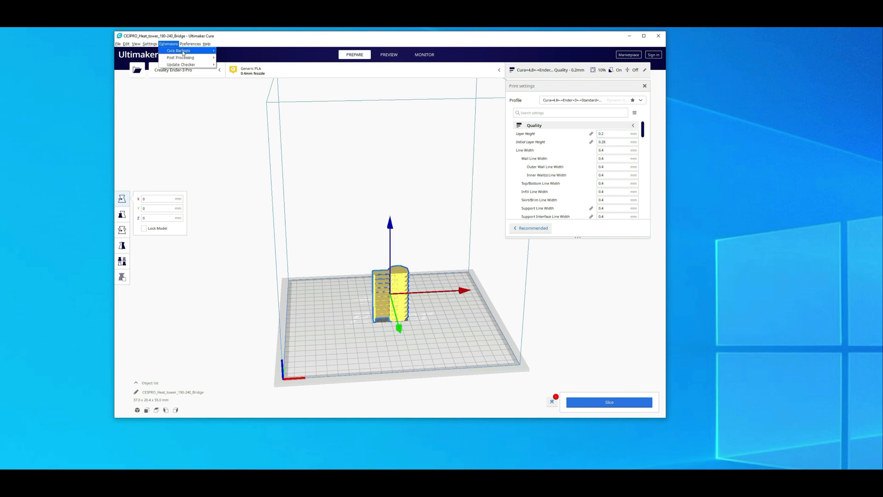
# - Set the first script to layer 25 at 235°C and add further ChangeAtZ scripts at layer 50 onward with temperature changes enabled
pyautogui.click(179, 57)
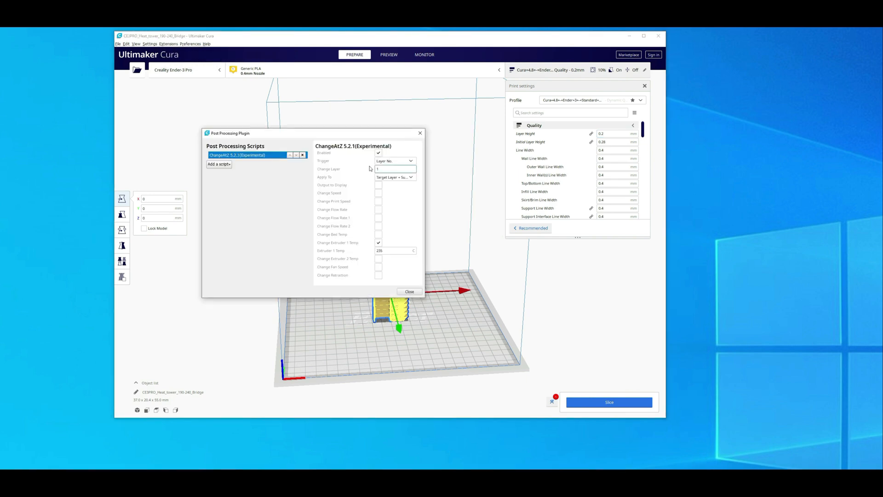
pyautogui.click(394, 169)
pyautogui.write('25')
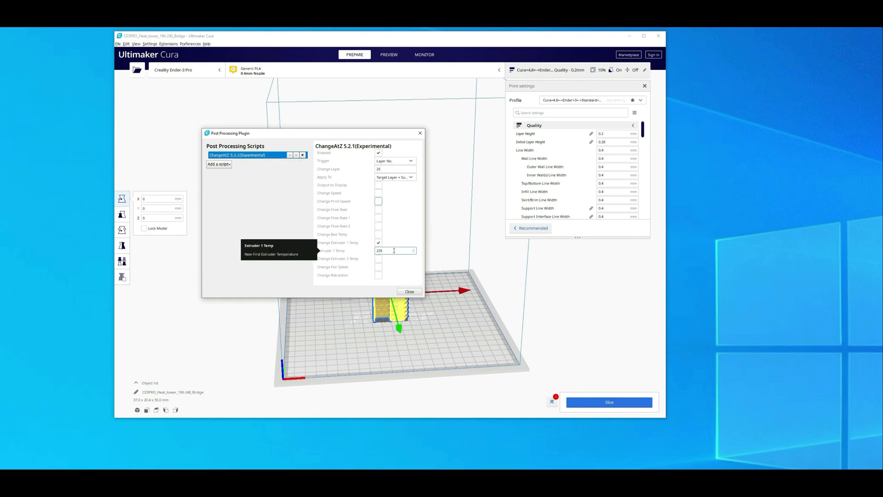
pyautogui.click(219, 171)
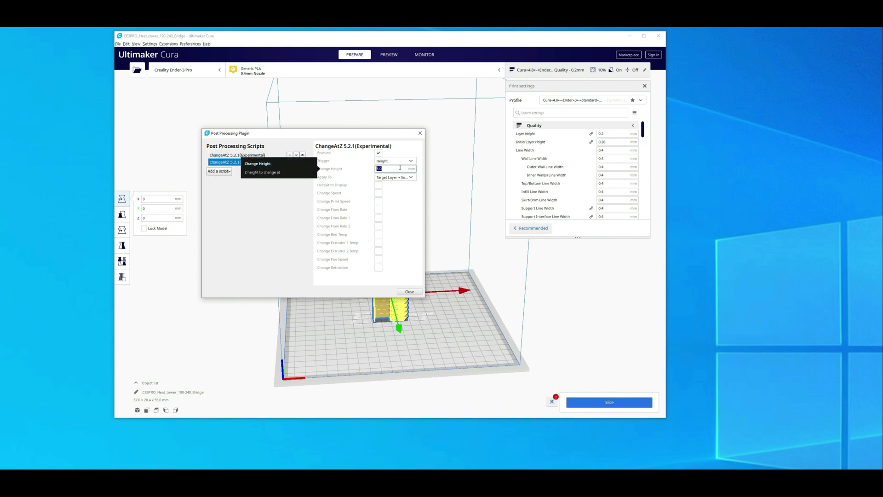
pyautogui.write('50')
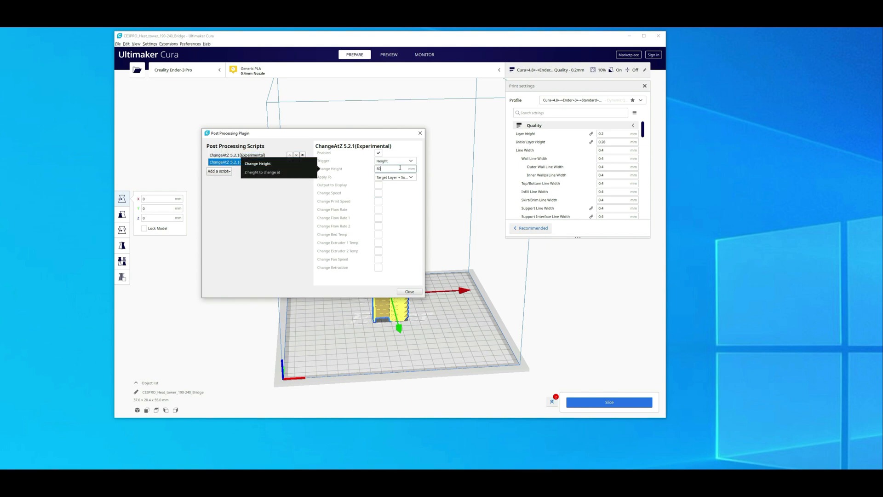
pyautogui.click(378, 242)
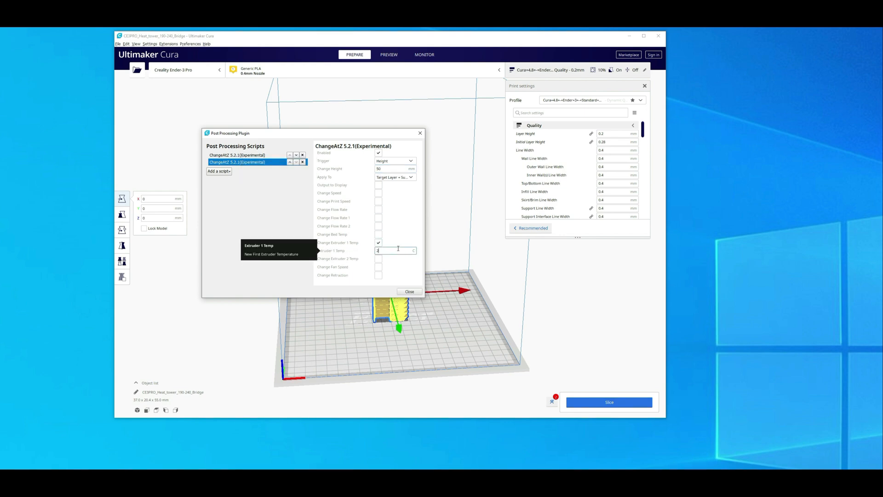
pyautogui.click(219, 171)
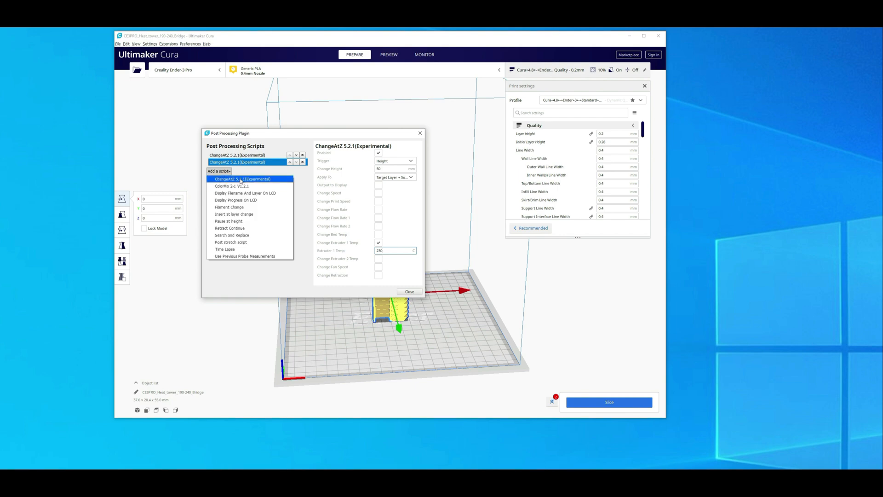
pyautogui.click(242, 180)
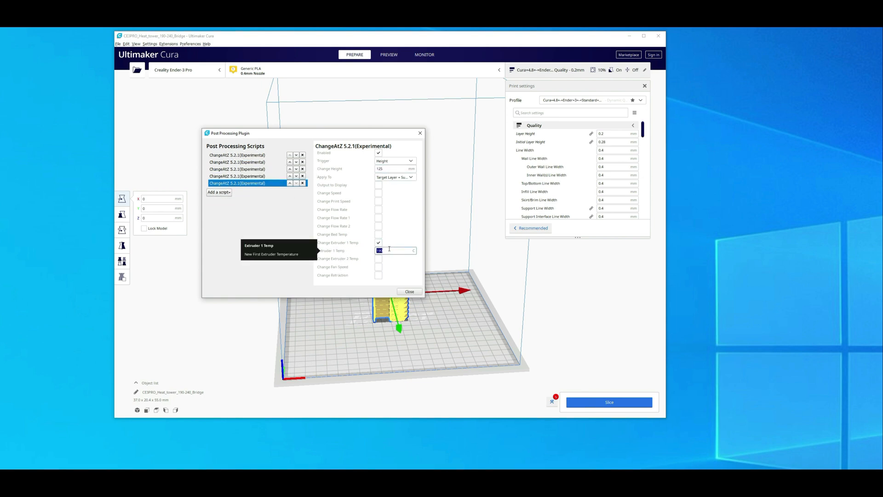
pyautogui.click(219, 193)
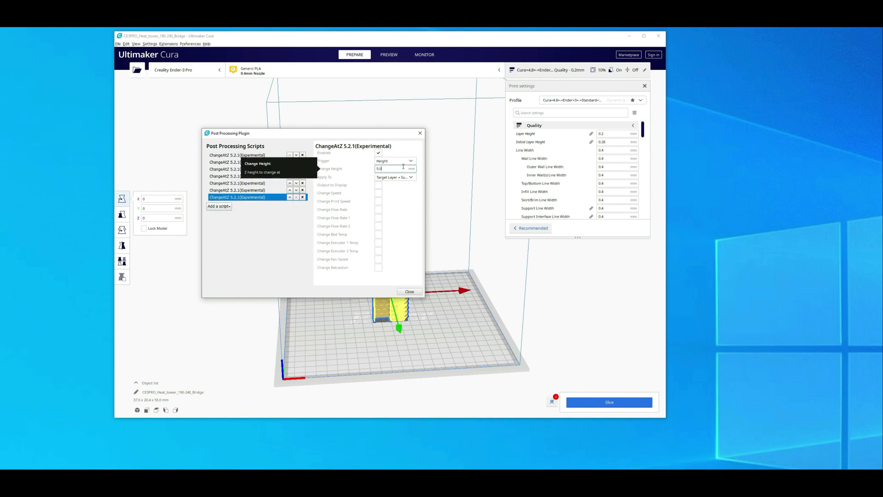
pyautogui.click(378, 243)
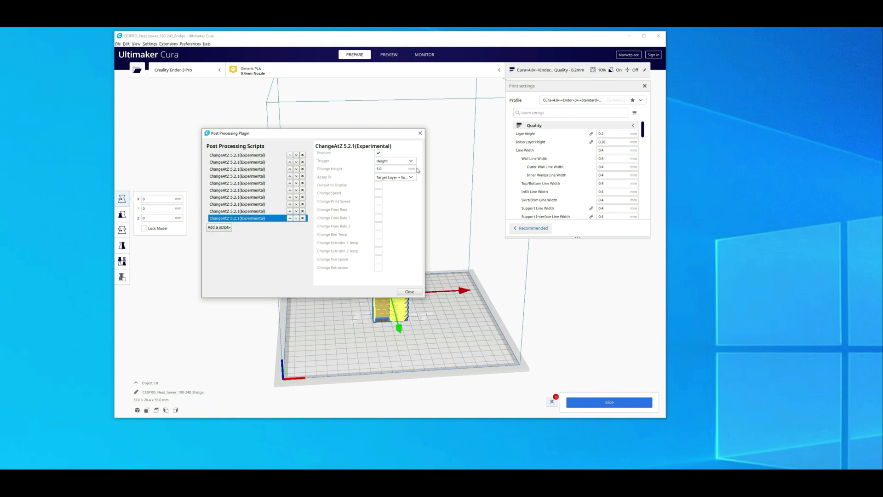
# - Finish the tenth script and set the remaining scripts to layer-number triggers, stepping down to 190°C
pyautogui.click(378, 243)
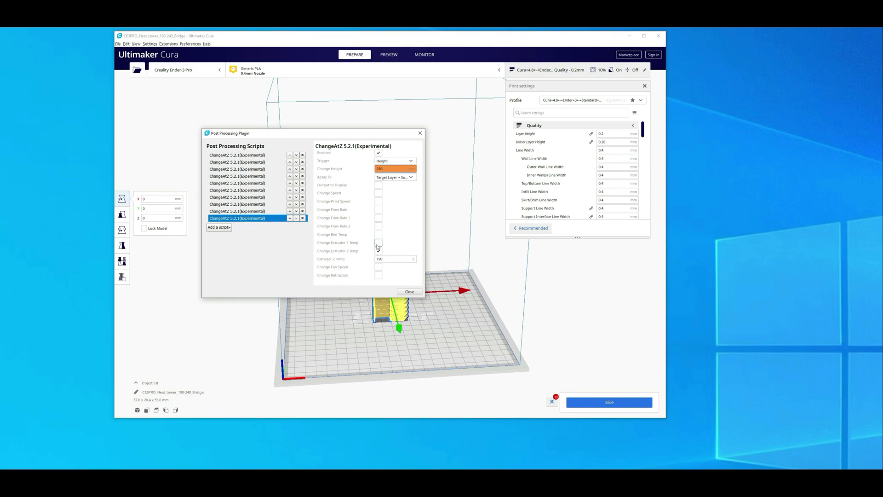
pyautogui.click(236, 155)
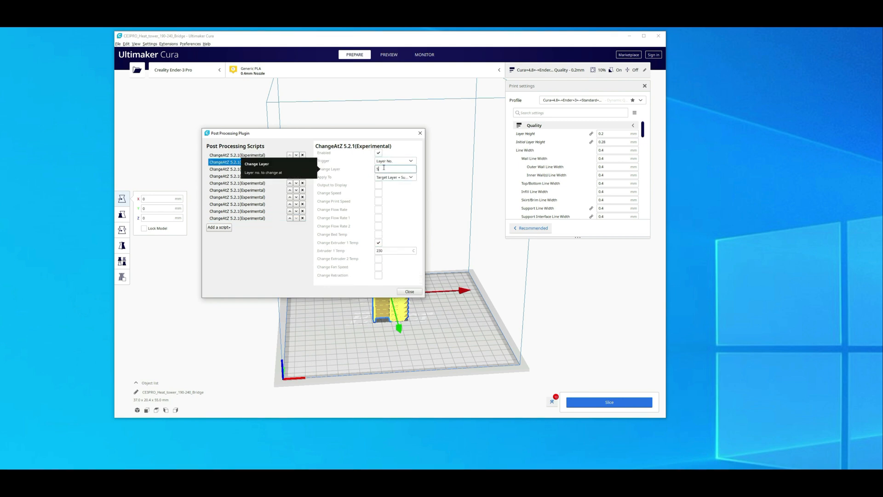
pyautogui.click(237, 176)
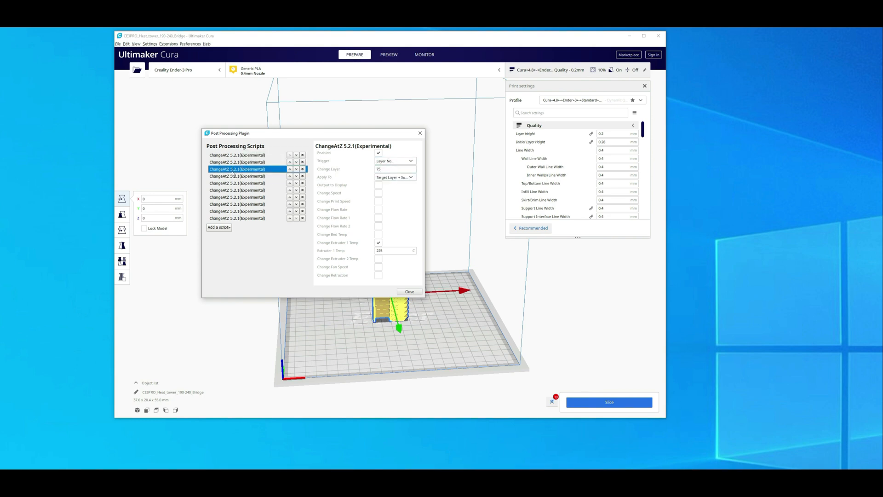
pyautogui.click(236, 189)
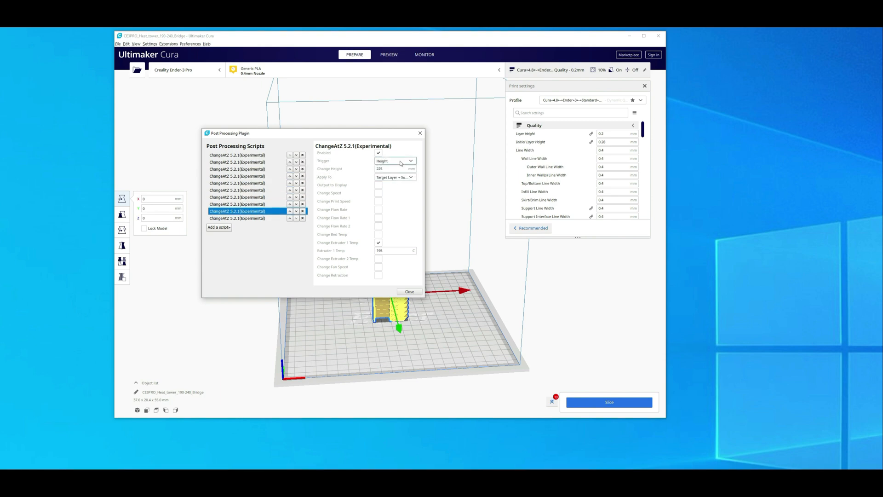
pyautogui.click(395, 160)
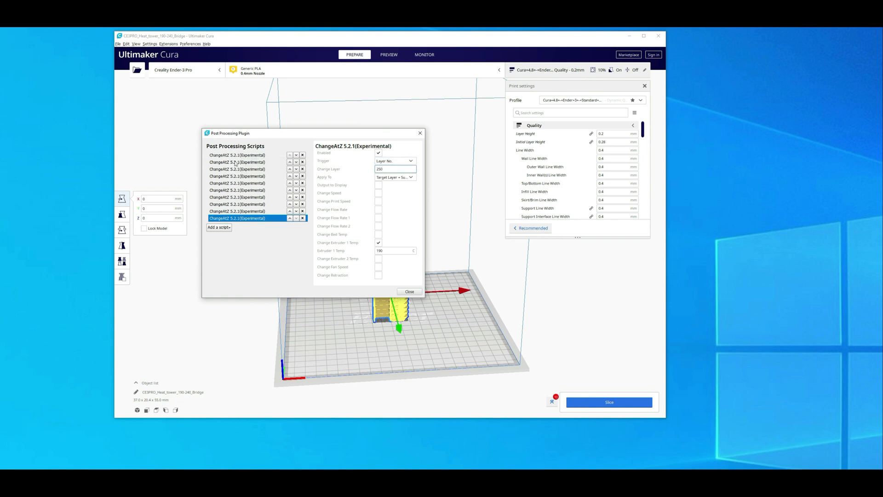
pyautogui.click(236, 155)
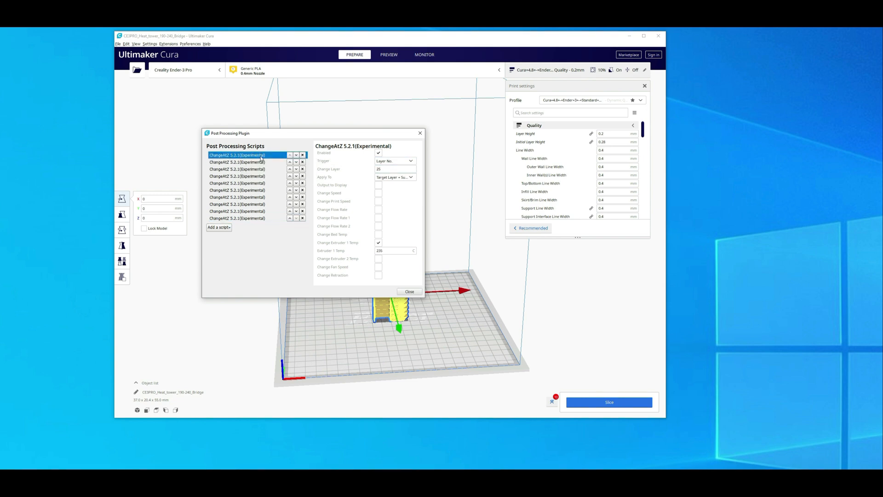
pyautogui.moveTo(260, 167)
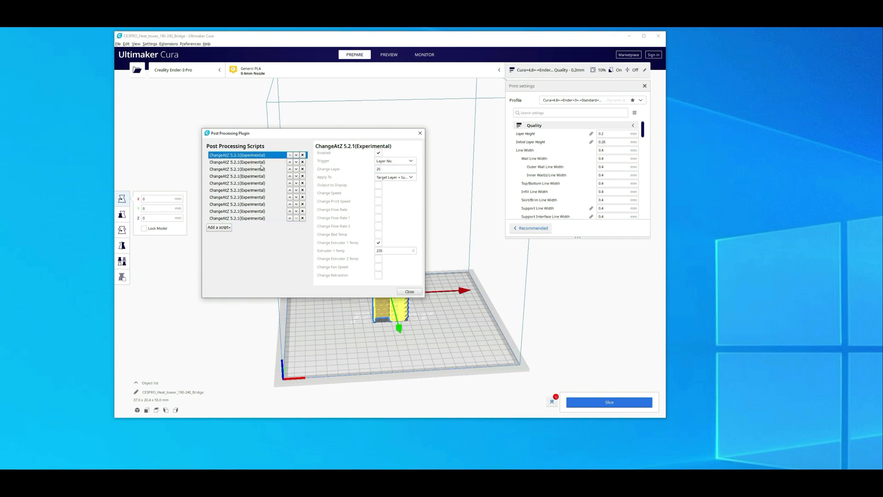
pyautogui.click(236, 169)
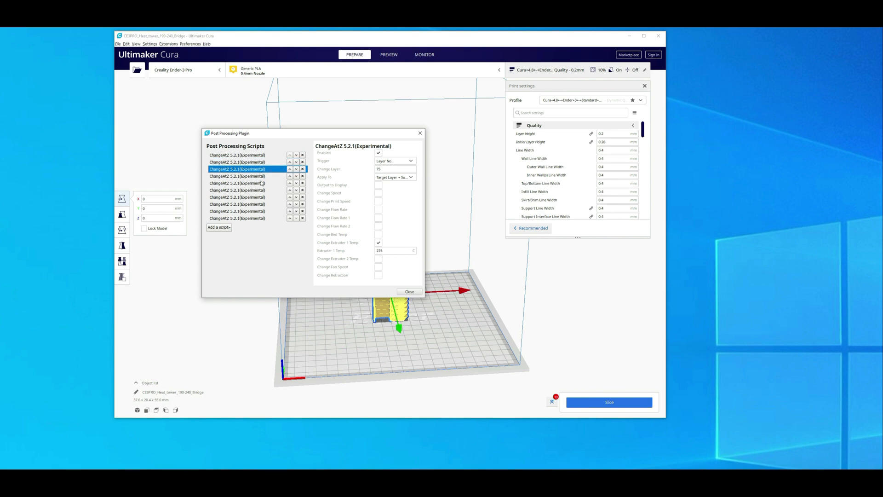
pyautogui.click(236, 176)
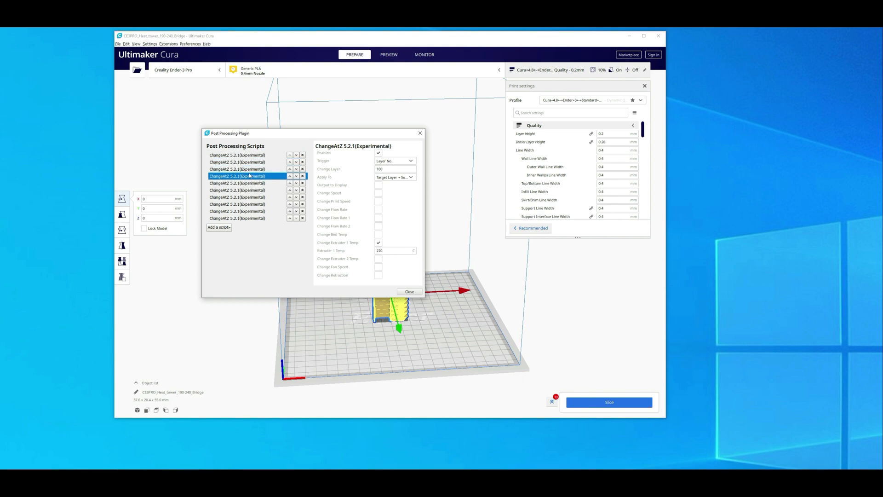
pyautogui.click(236, 162)
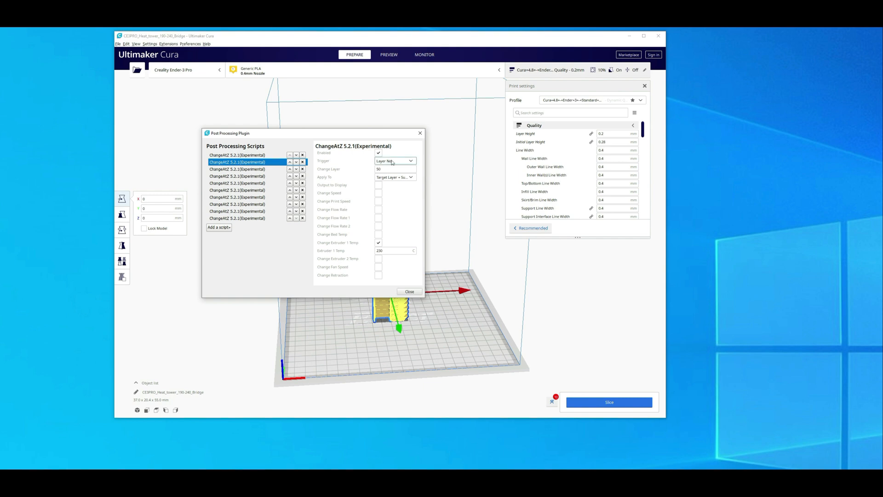
pyautogui.click(237, 155)
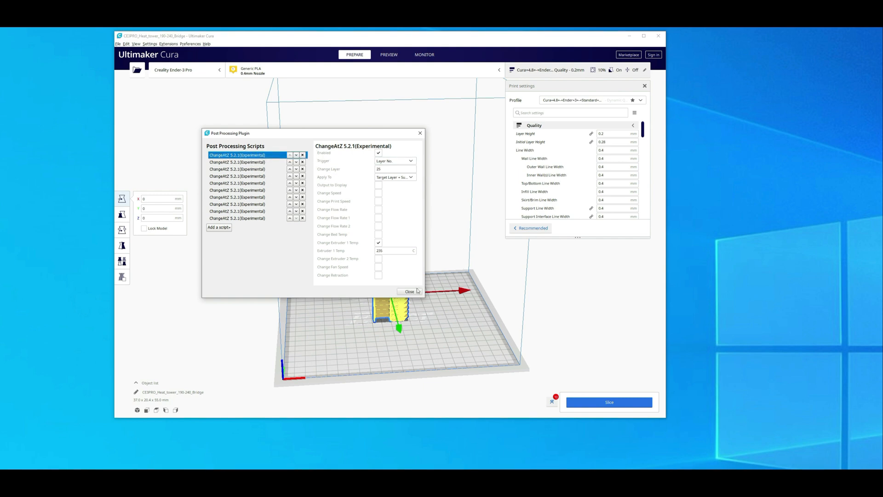
# - Slice the heat tower (about 1 h 21 min) and start saving it as G-code
pyautogui.click(409, 292)
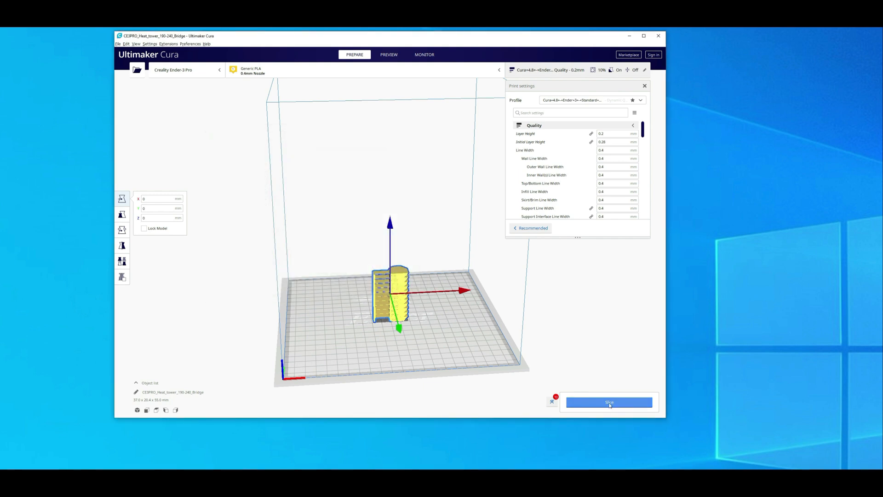
pyautogui.click(609, 402)
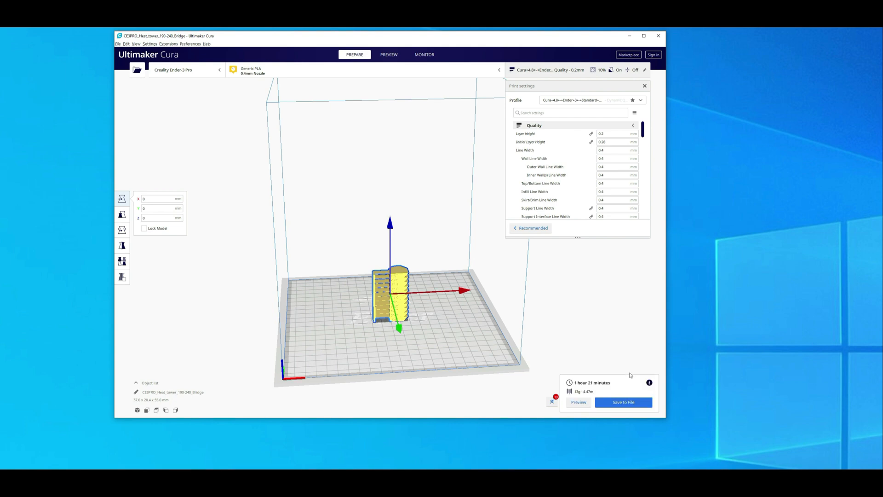
pyautogui.click(623, 402)
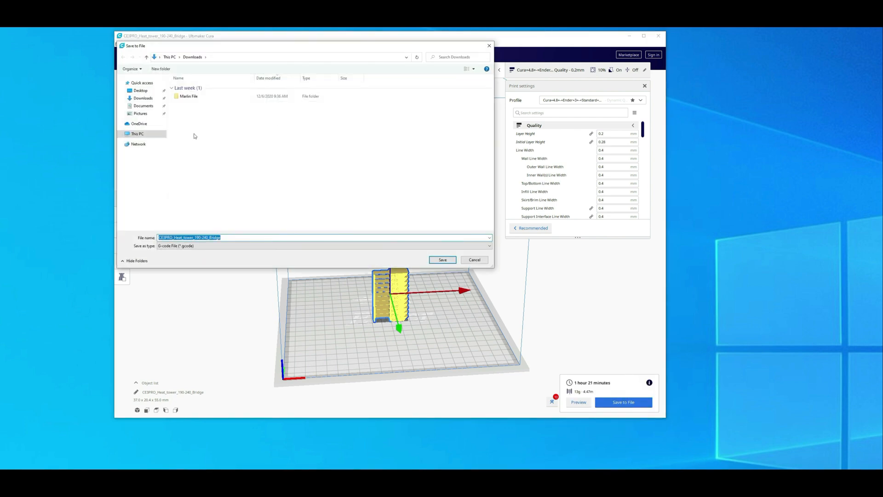
# - Save the heat tower G-code to the Downloads folder and dismiss the confirmation
pyautogui.click(443, 260)
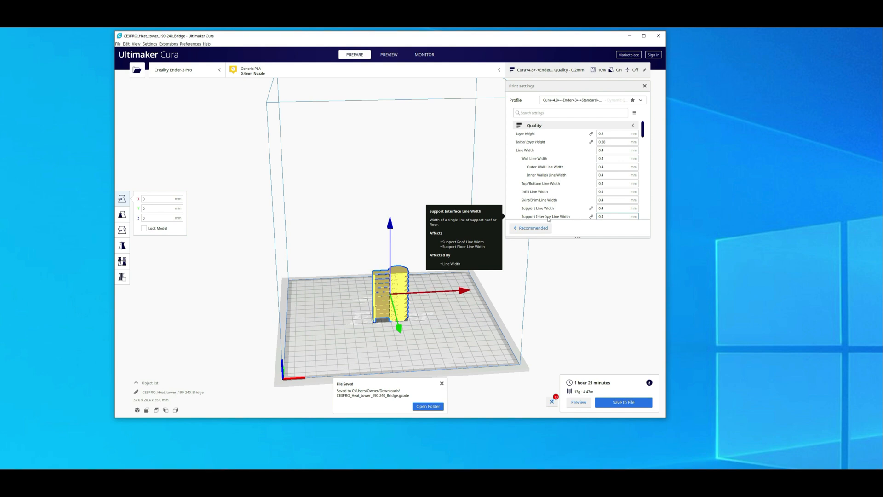
pyautogui.click(442, 384)
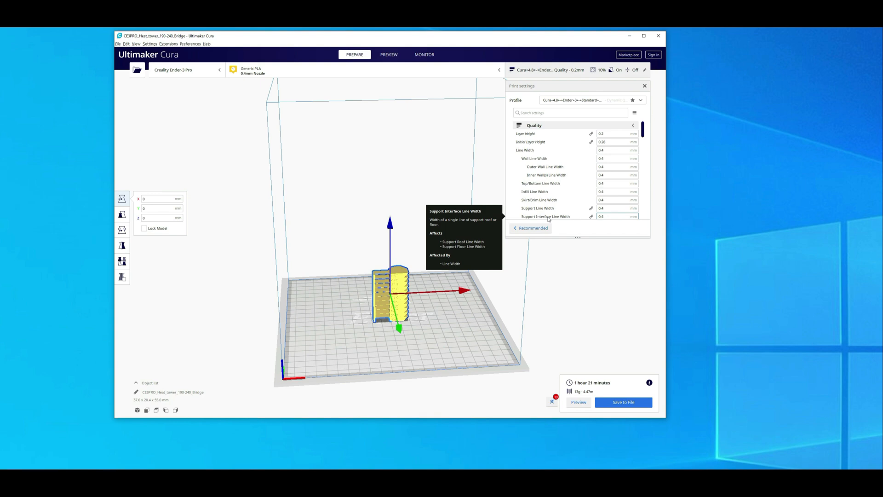